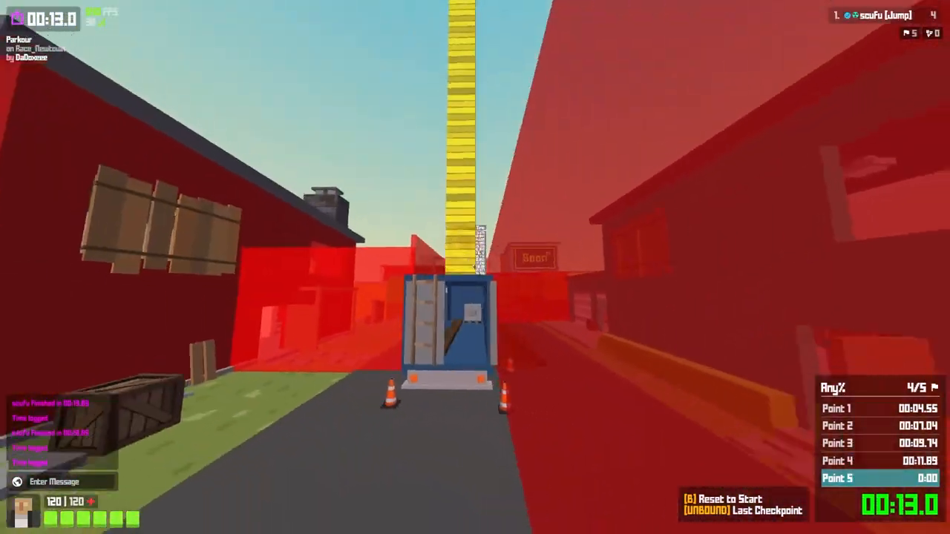
{"action": "key", "text": "b"}
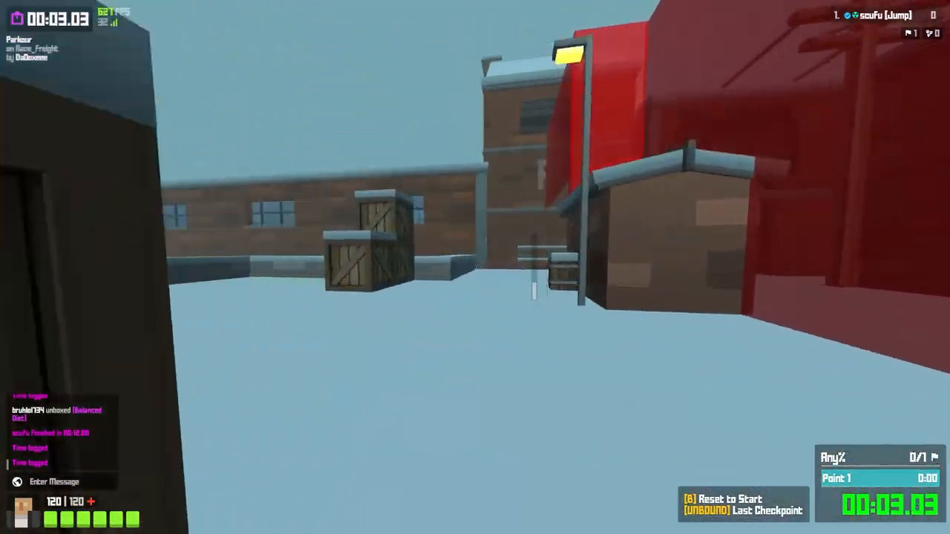
{"action": "mouse_move", "coordinate": [475, 267]}
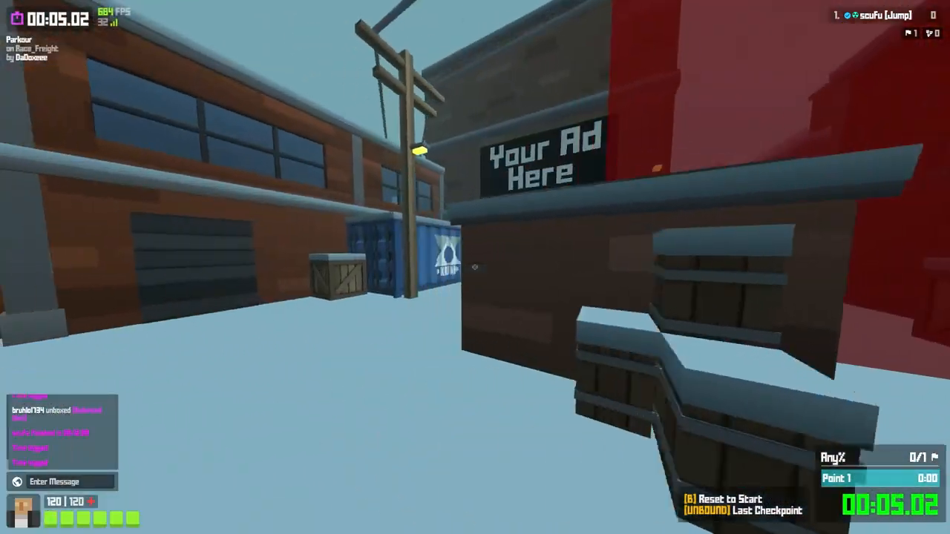